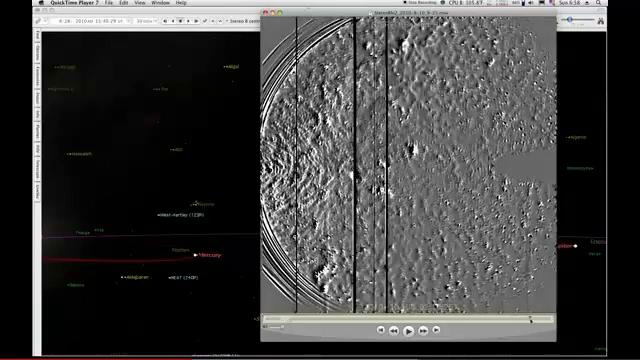
pyautogui.click(400, 328)
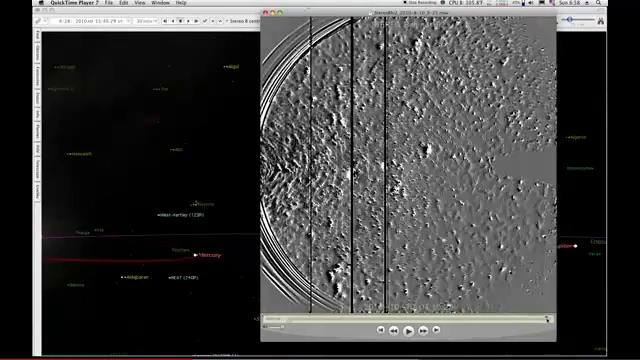